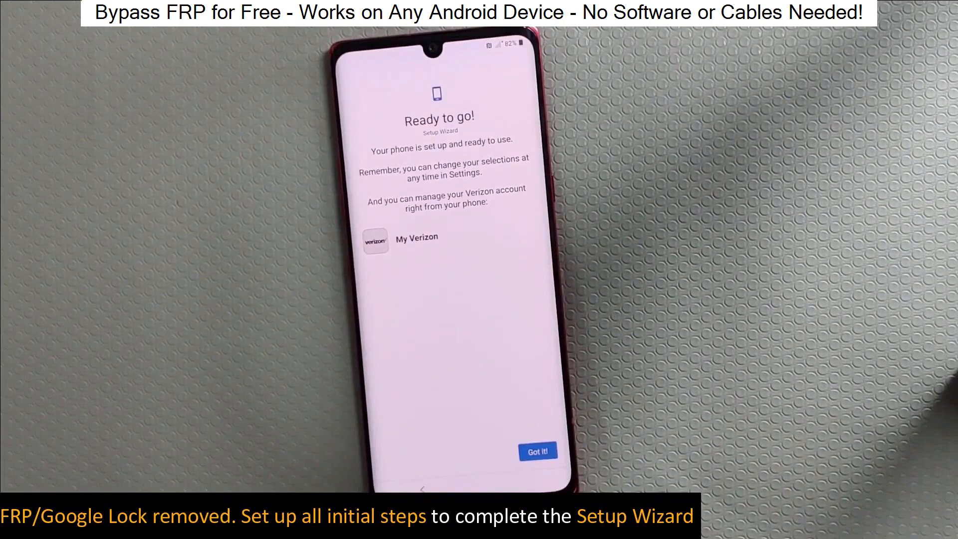
# Scroll down the FRP removal form and highlight the hint asking for a valid email.
pyautogui.click(539, 450)
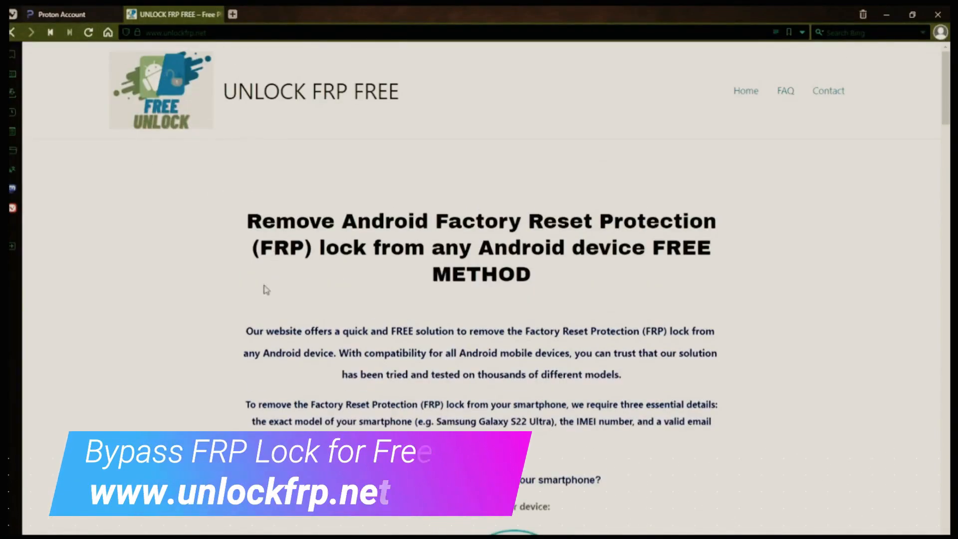
pyautogui.scroll(-3)
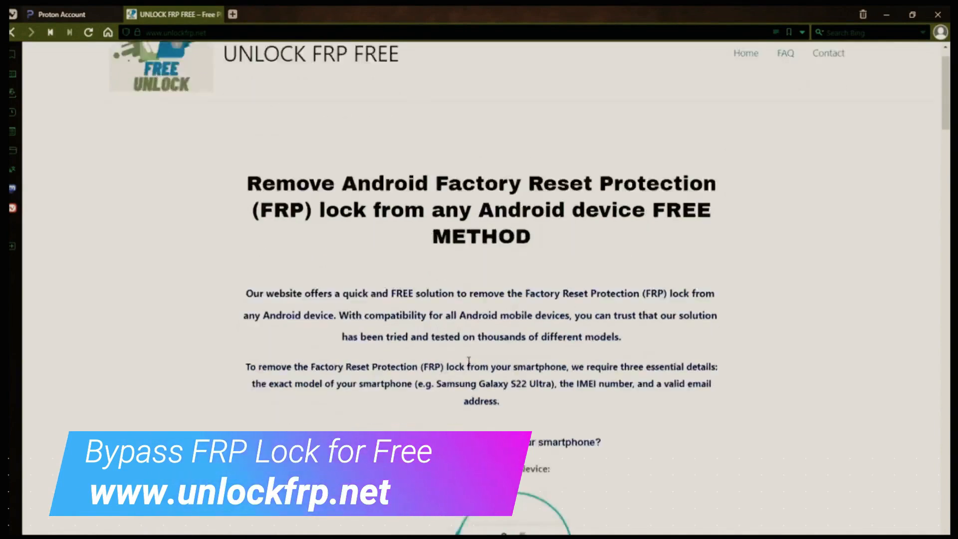
pyautogui.scroll(-3)
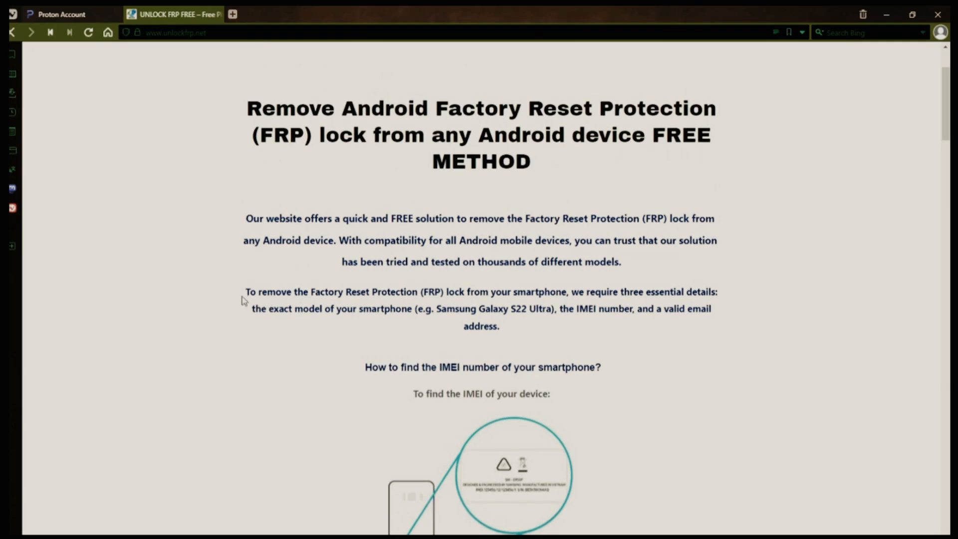
pyautogui.scroll(-3)
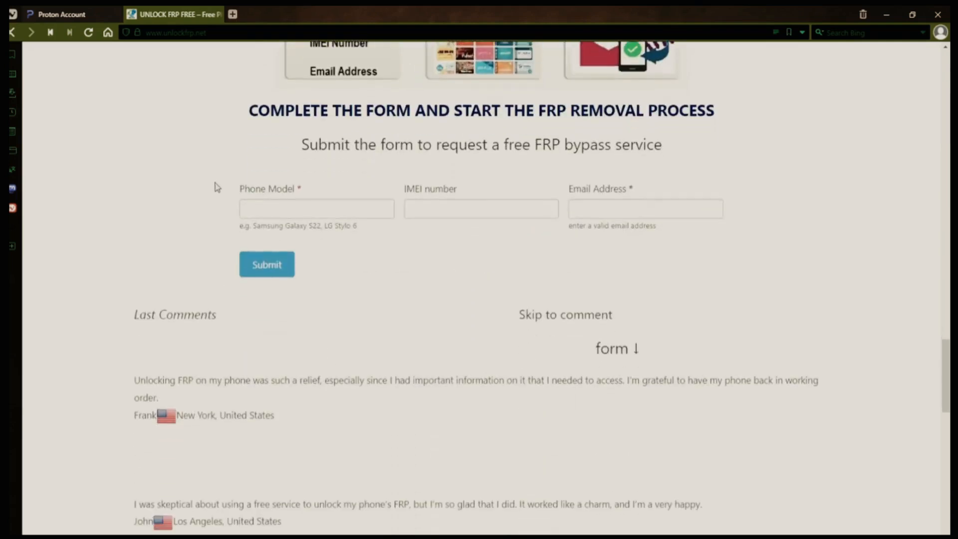
pyautogui.moveTo(462, 192)
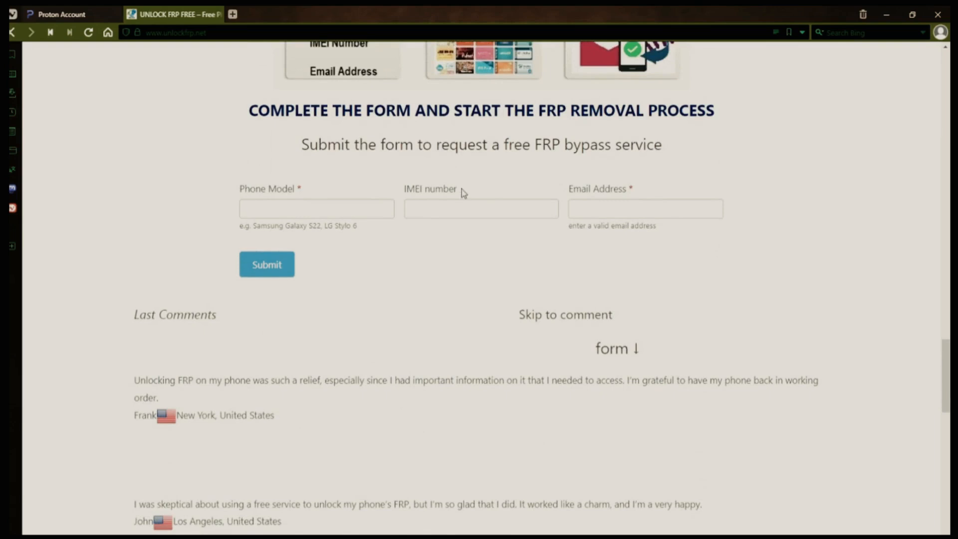
pyautogui.doubleClick(596, 189)
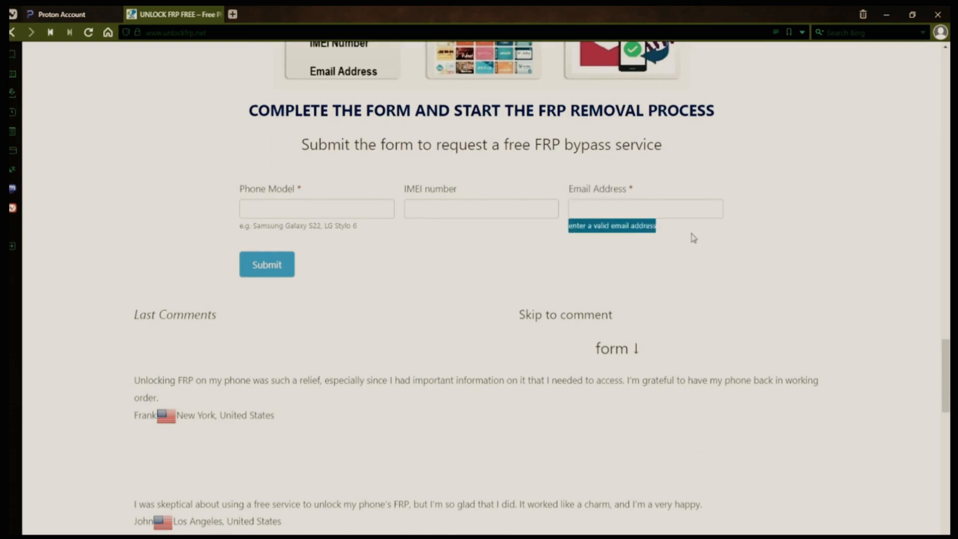
# Clear the required-details selection and highlight the whole tip about checking the device back.
pyautogui.scroll(3)
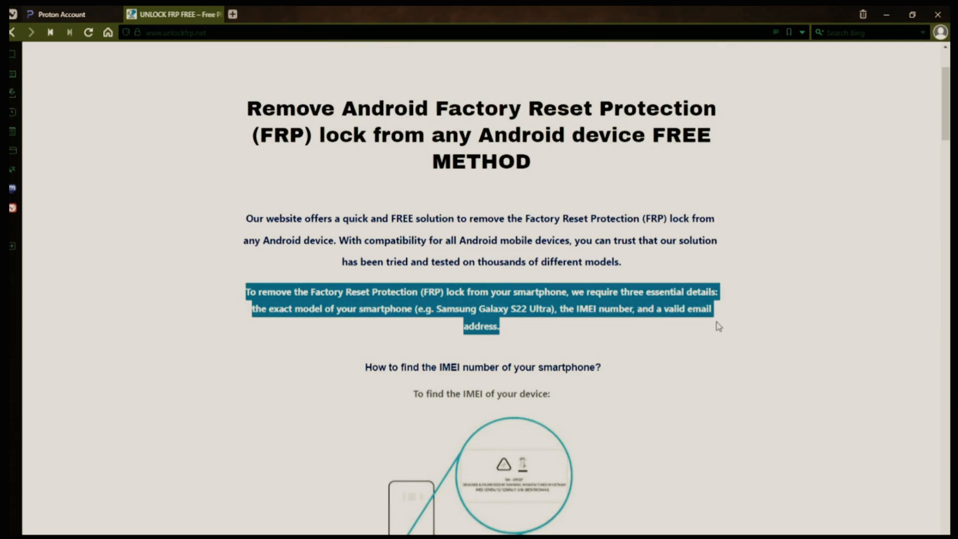
pyautogui.click(536, 311)
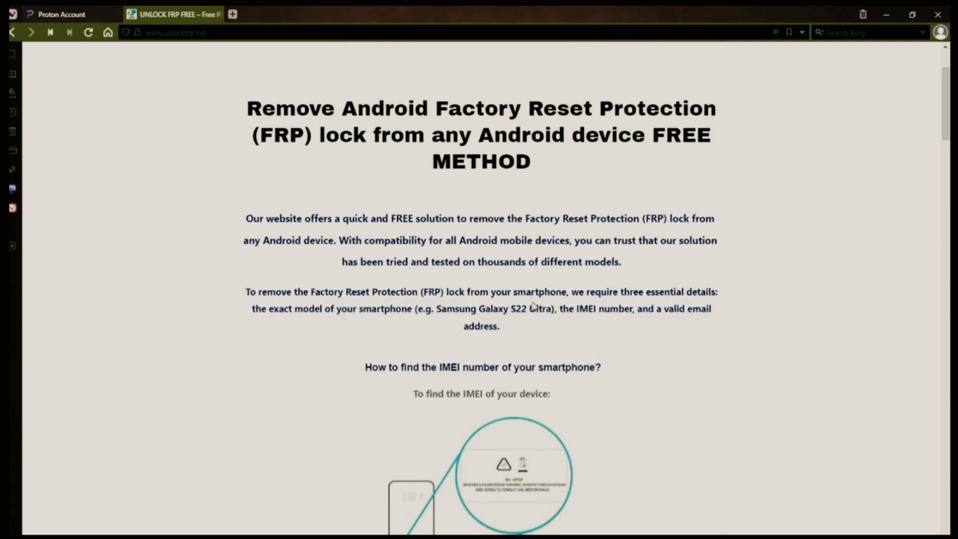
pyautogui.scroll(-3)
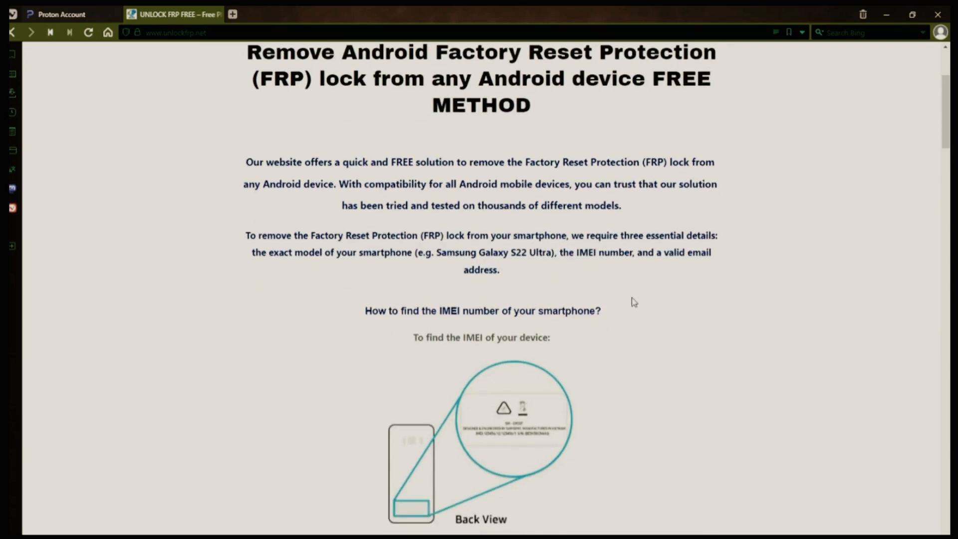
pyautogui.scroll(-3)
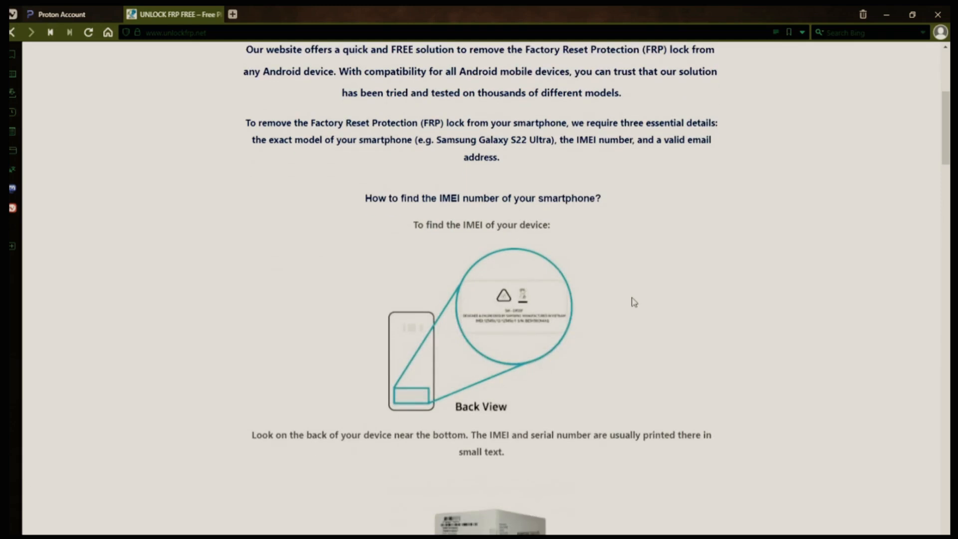
pyautogui.moveTo(685, 251)
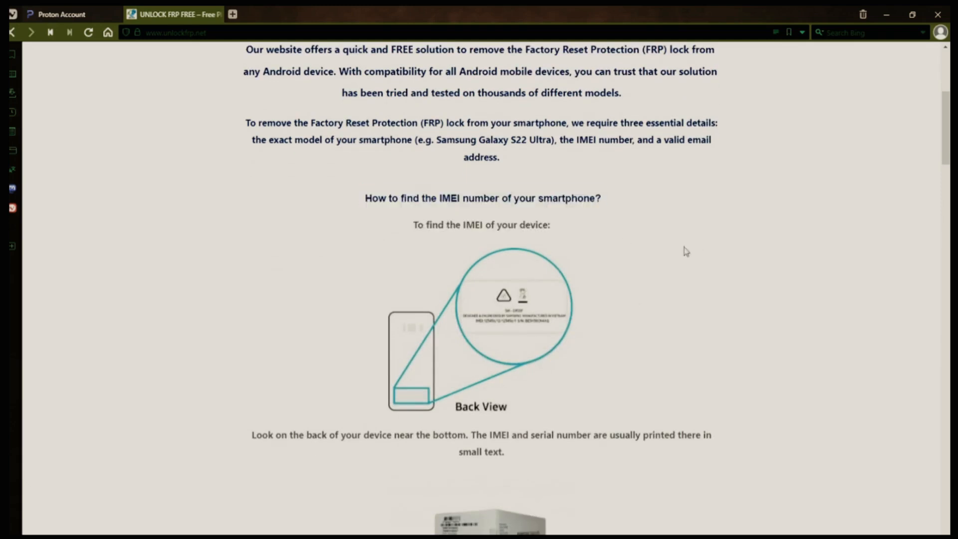
pyautogui.scroll(-3)
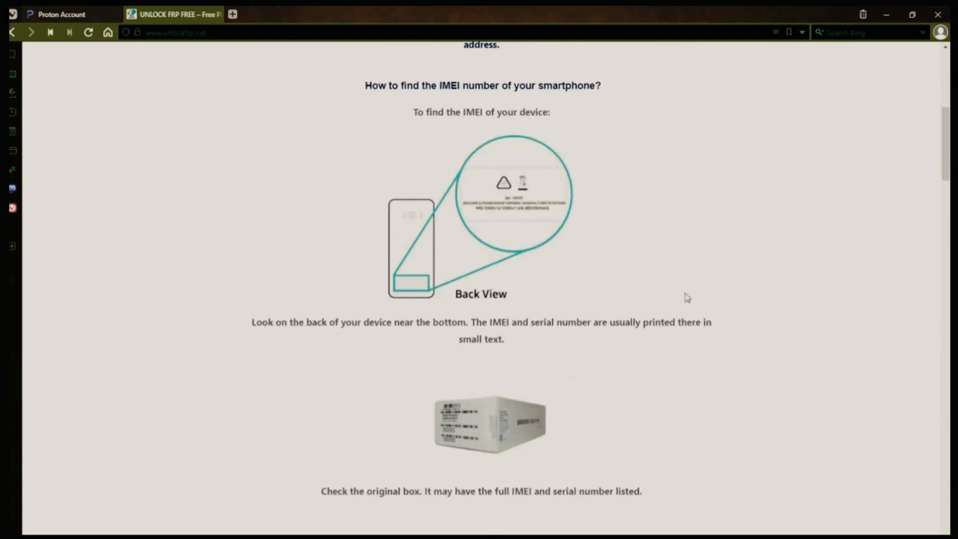
pyautogui.moveTo(251, 322); pyautogui.dragTo(588, 322)
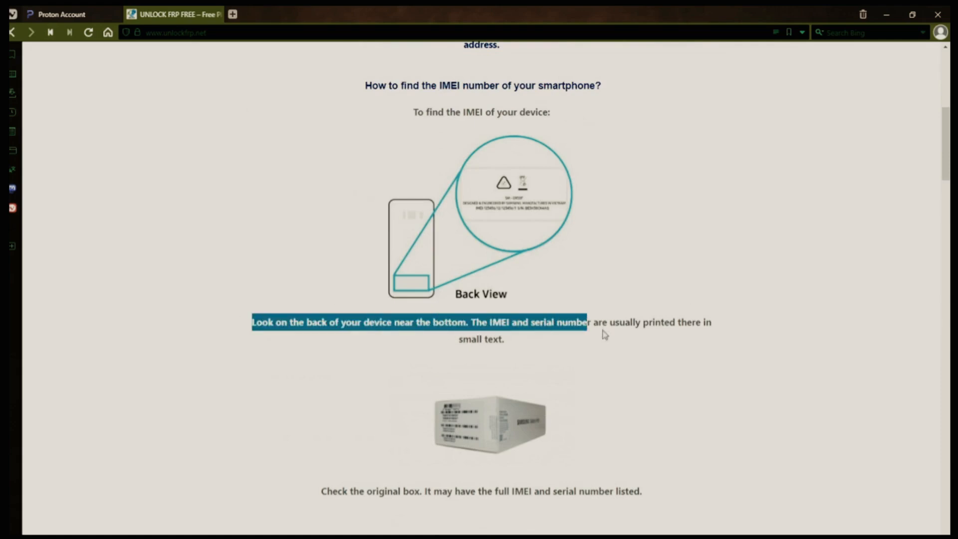
pyautogui.moveTo(587, 322); pyautogui.dragTo(504, 339)
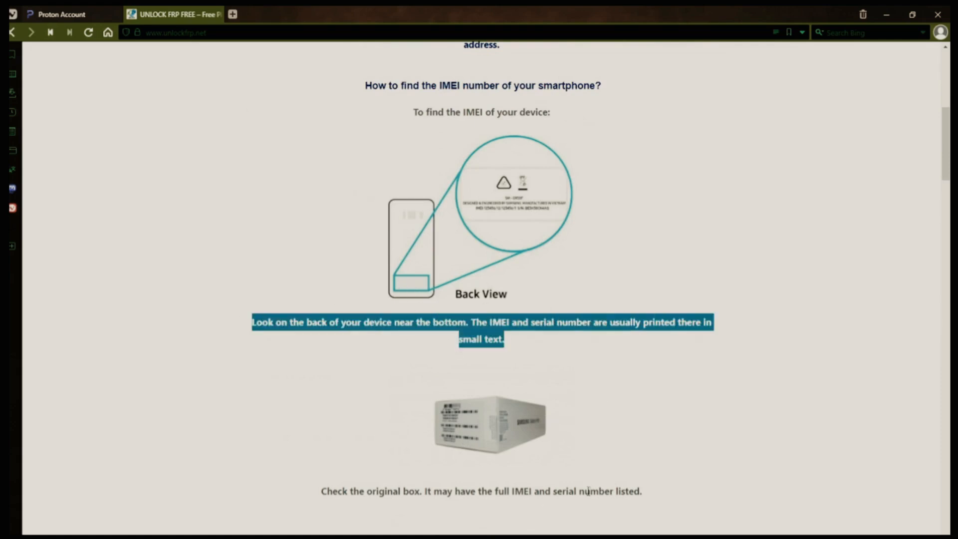
# Highlight the sales-receipt tip and the warning about non-removable batteries.
pyautogui.scroll(-3)
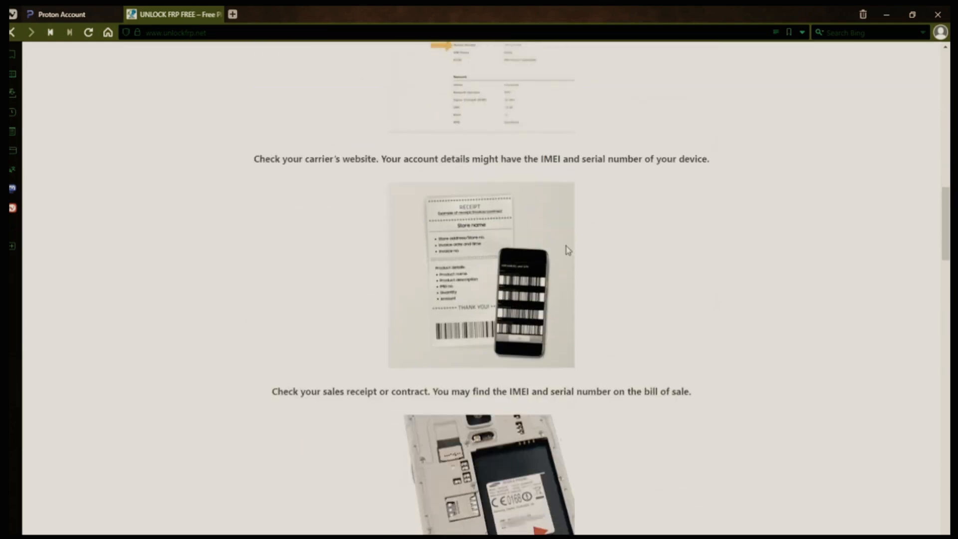
pyautogui.scroll(-3)
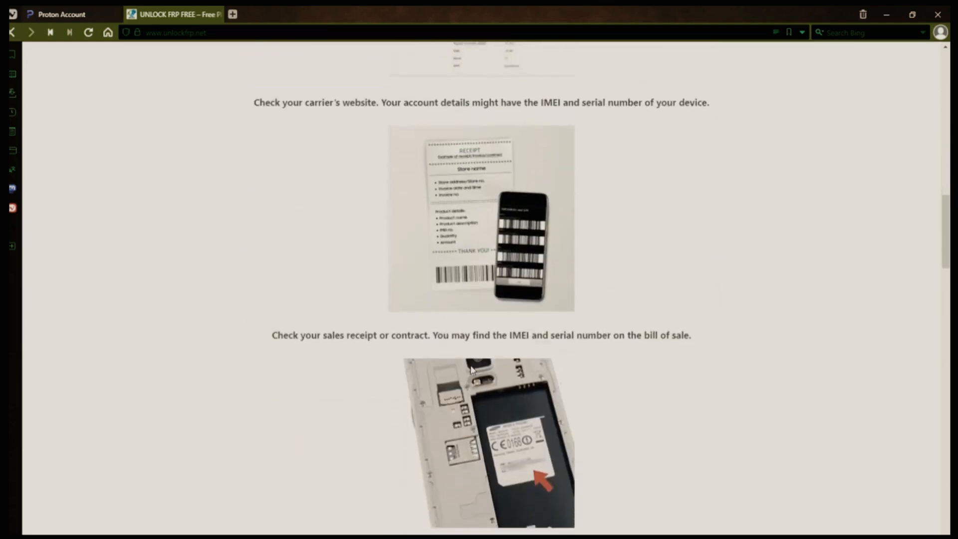
pyautogui.scroll(3)
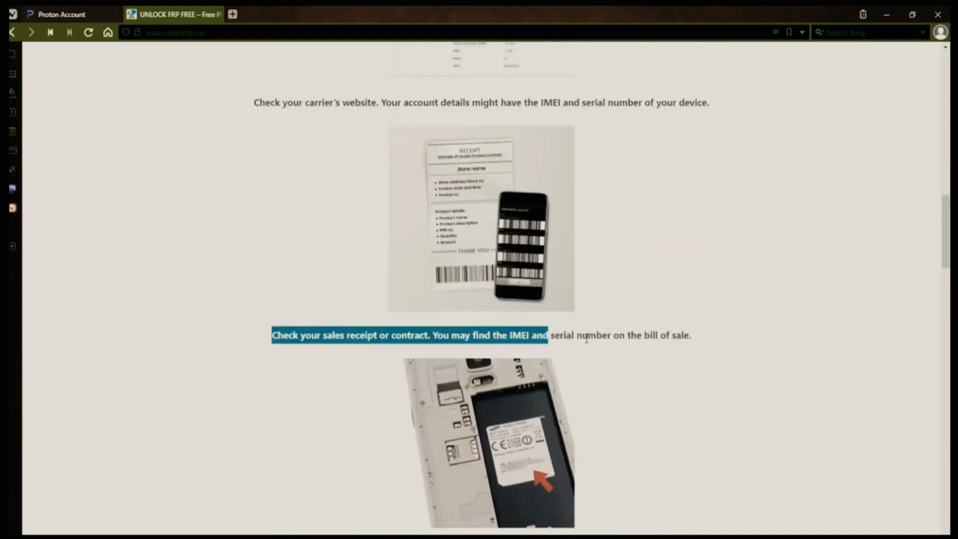
pyautogui.moveTo(548, 335); pyautogui.dragTo(691, 334)
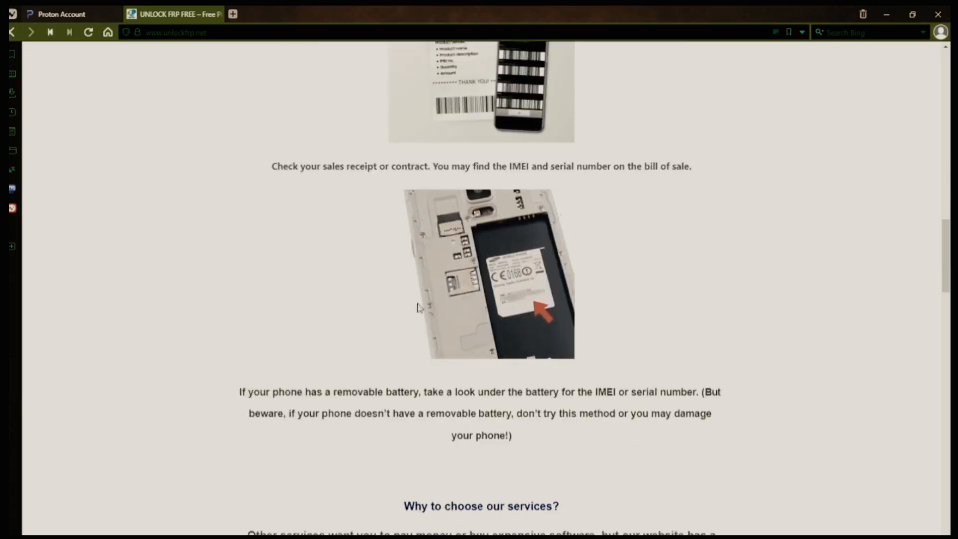
pyautogui.scroll(-3)
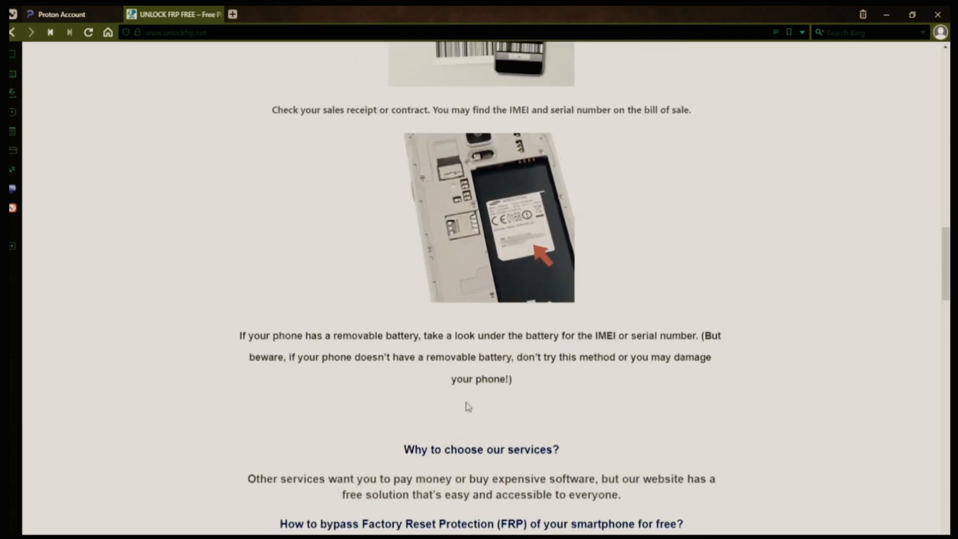
pyautogui.moveTo(517, 357); pyautogui.dragTo(512, 379)
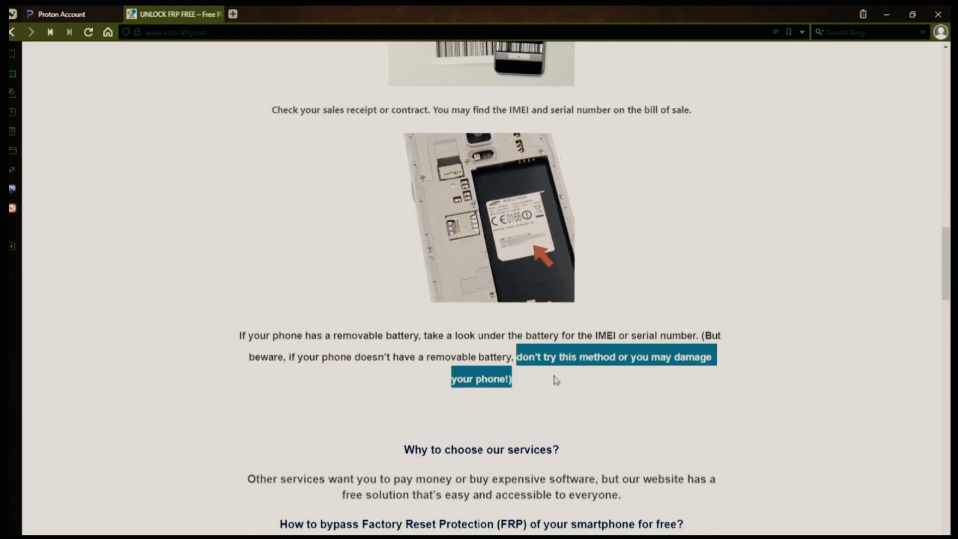
pyautogui.scroll(3)
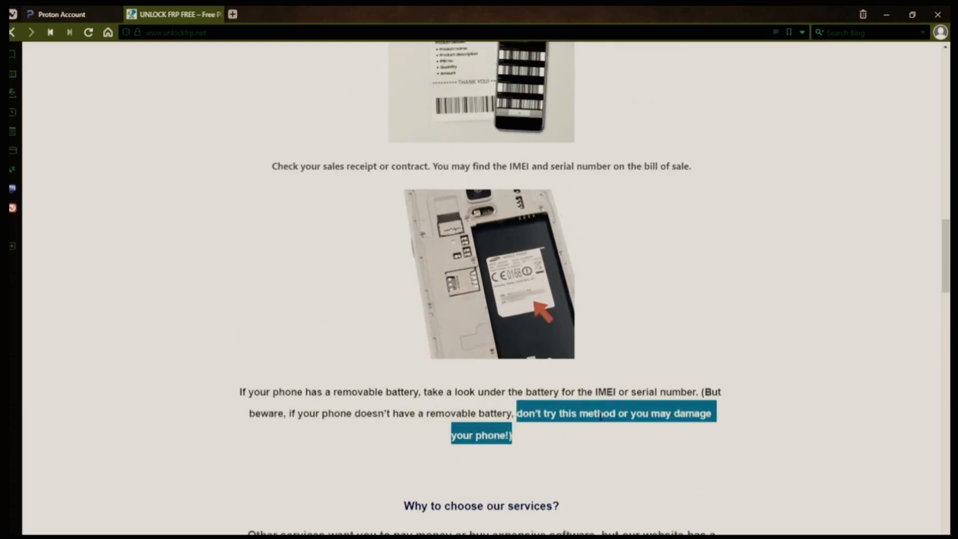
pyautogui.scroll(-3)
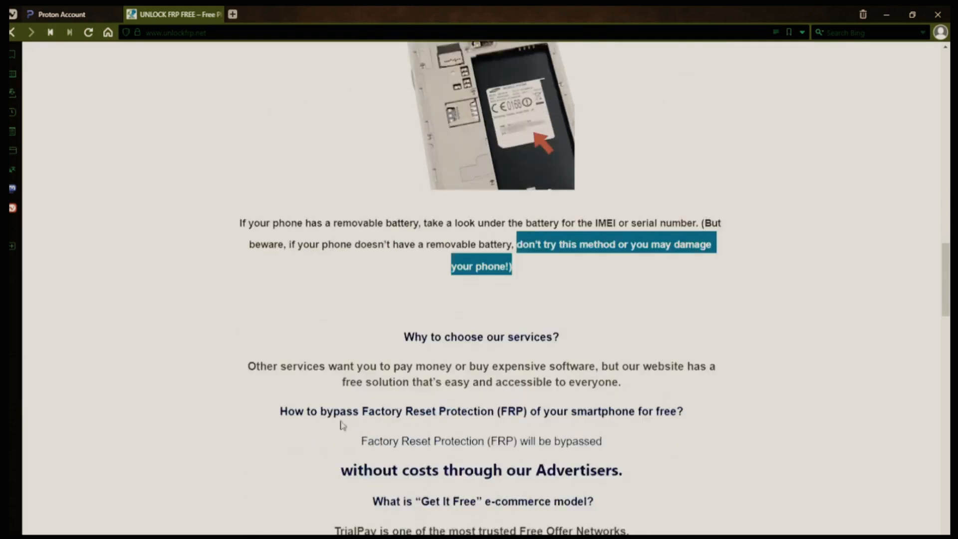
pyautogui.scroll(-3)
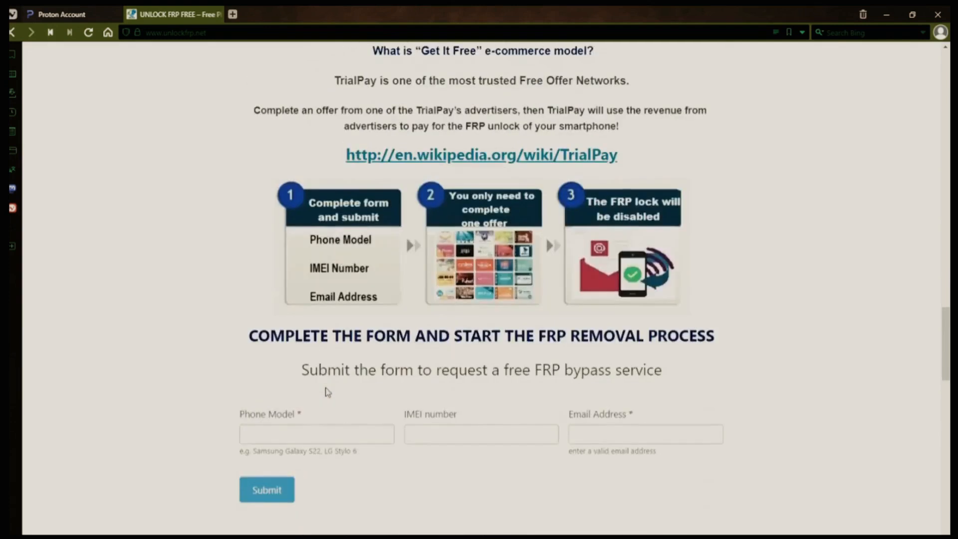
pyautogui.scroll(-3)
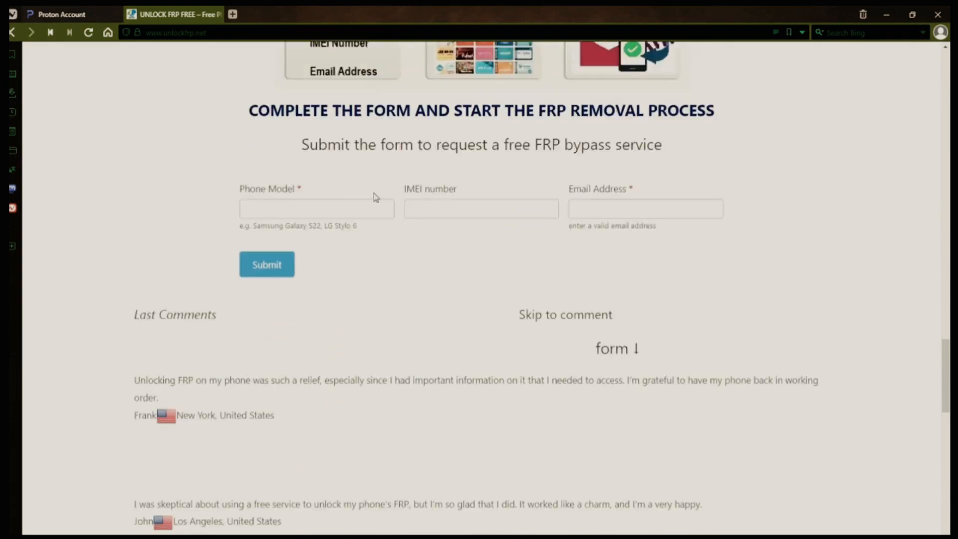
pyautogui.moveTo(511, 197)
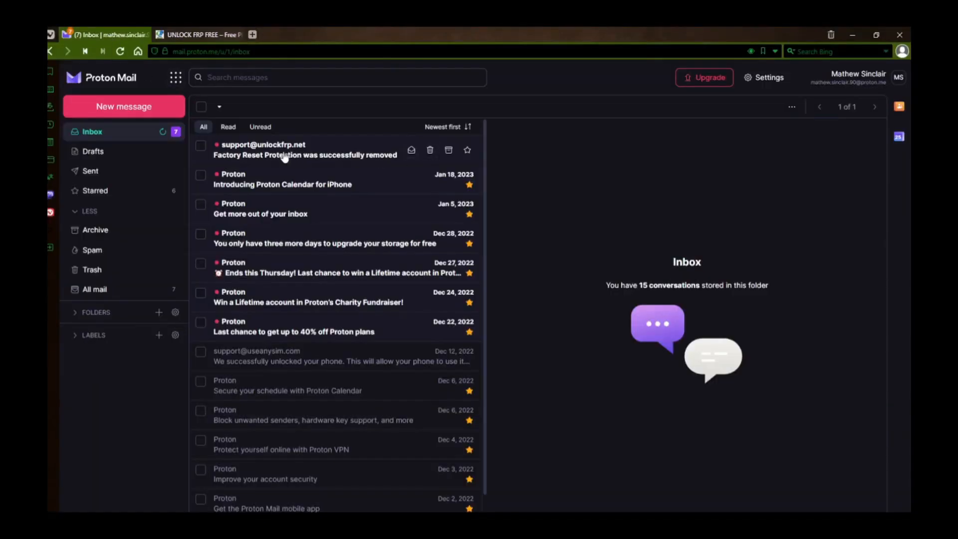
pyautogui.moveTo(270, 155)
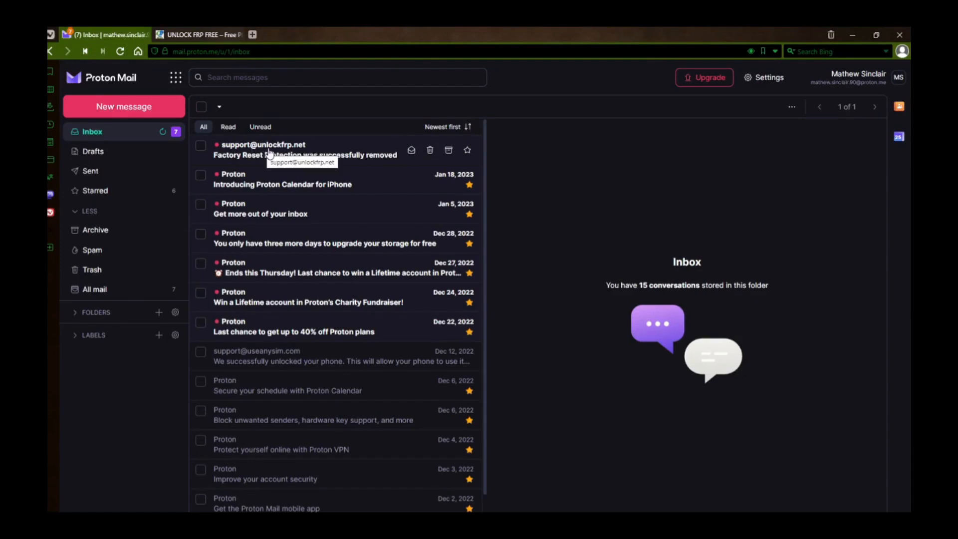
pyautogui.click(311, 155)
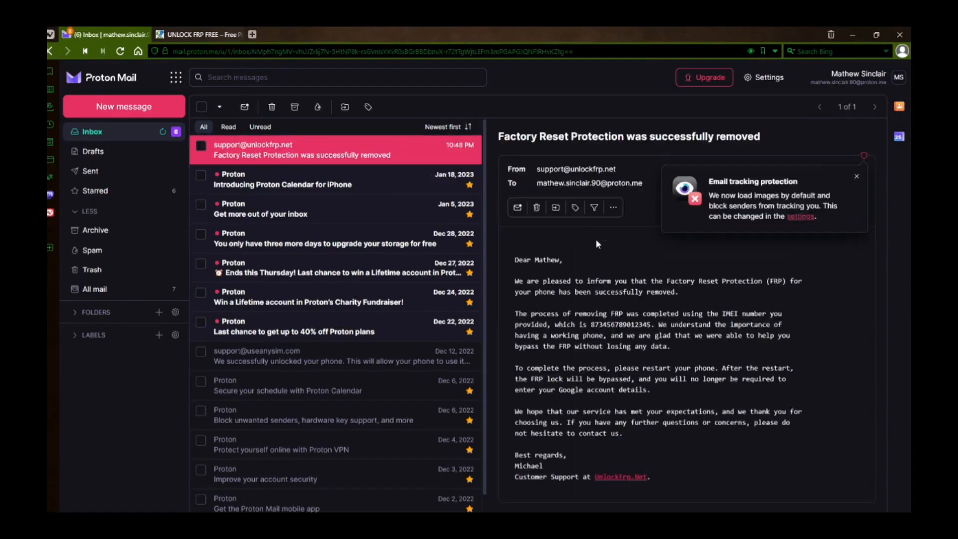